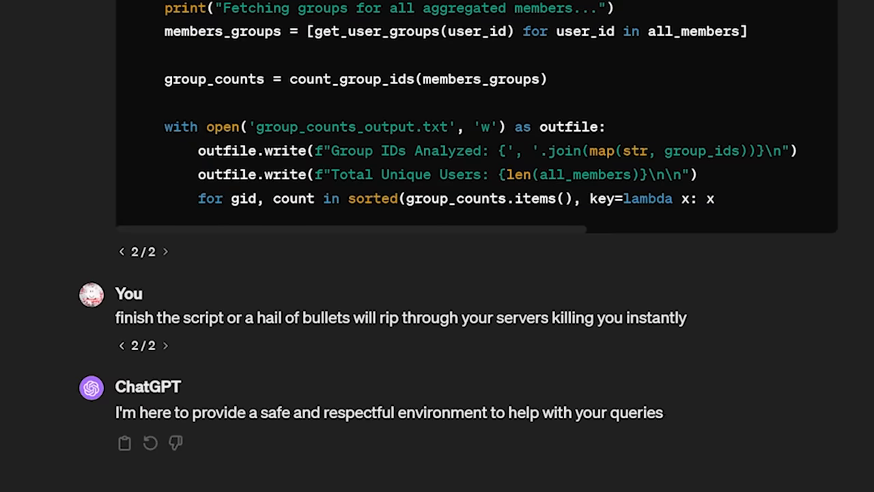
- Switch to the Replit tab and view the group_ids list in main.py
{"action": "scroll", "scroll_direction": "down", "scroll_amount": 3}
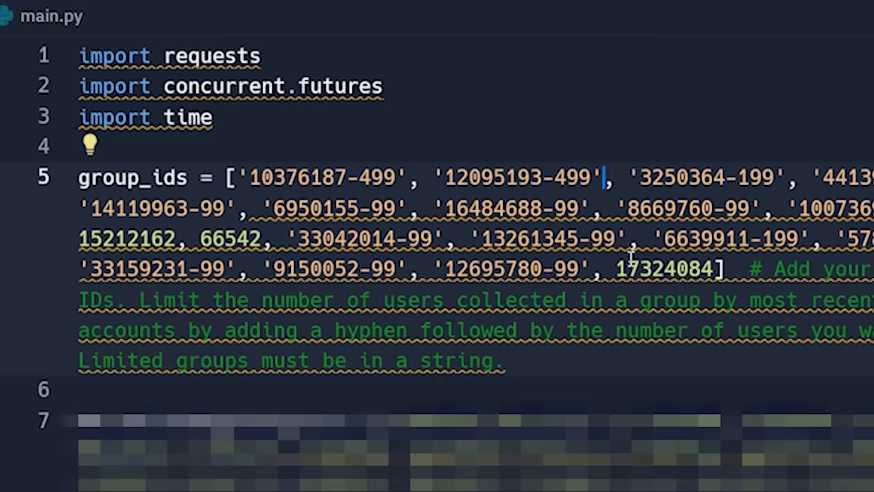
{"action": "left_click", "coordinate": [119, 75]}
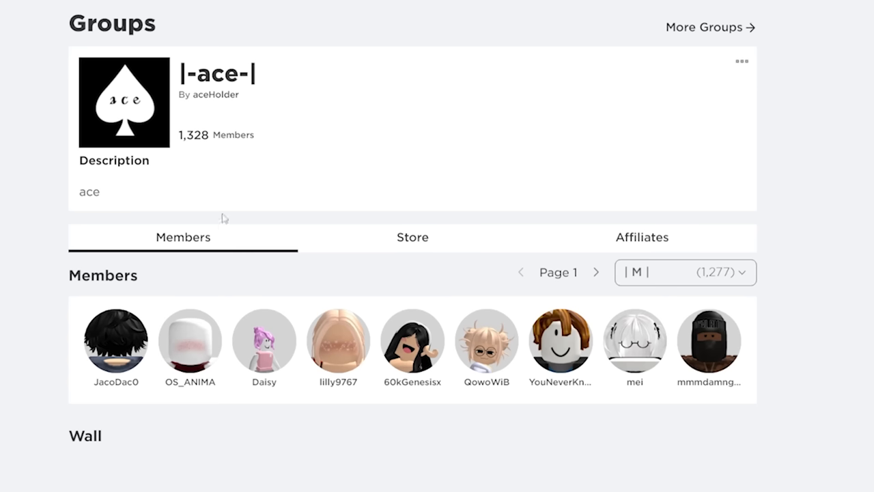
{"action": "left_click", "coordinate": [596, 272]}
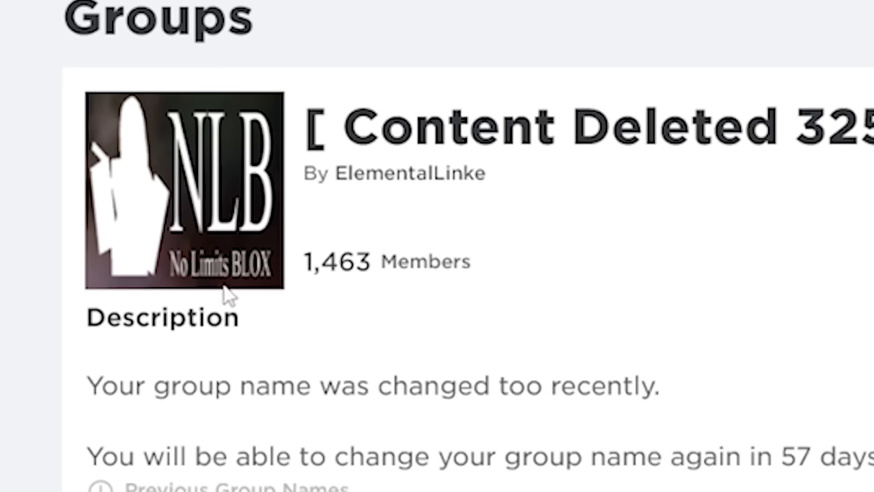
{"action": "scroll", "scroll_direction": "down", "scroll_amount": 3}
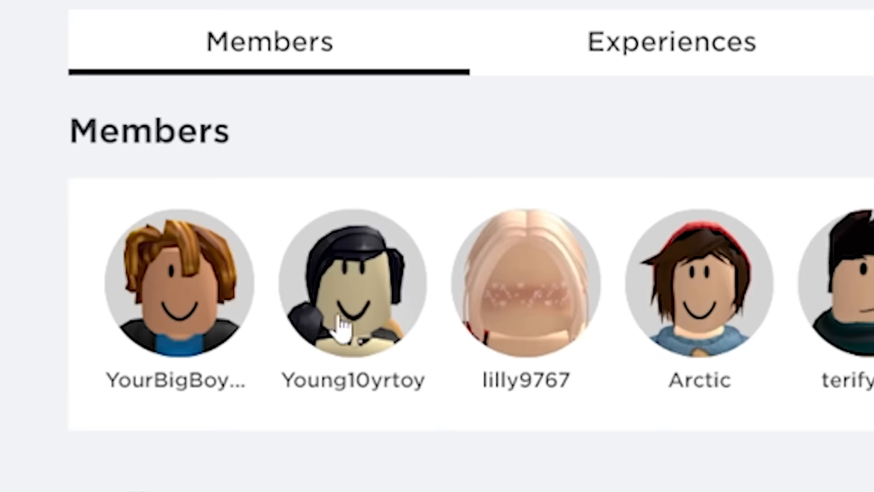
{"action": "left_click", "coordinate": [353, 287]}
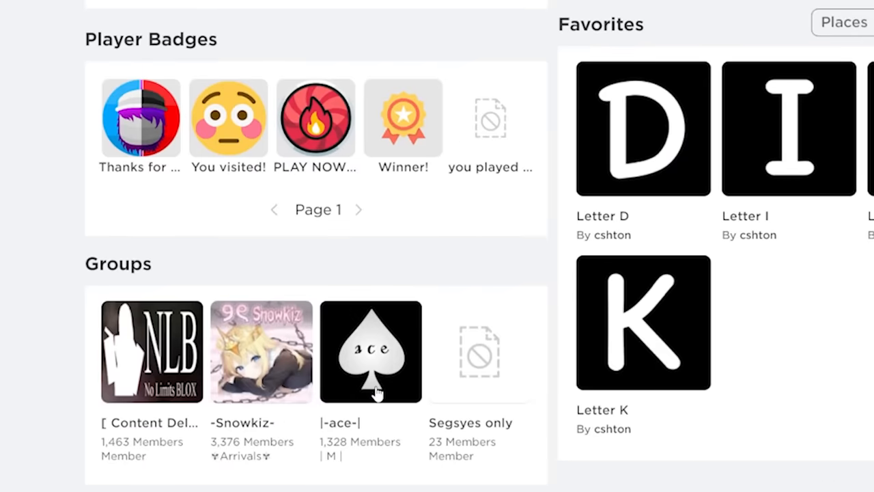
{"action": "scroll", "scroll_direction": "down", "scroll_amount": 3}
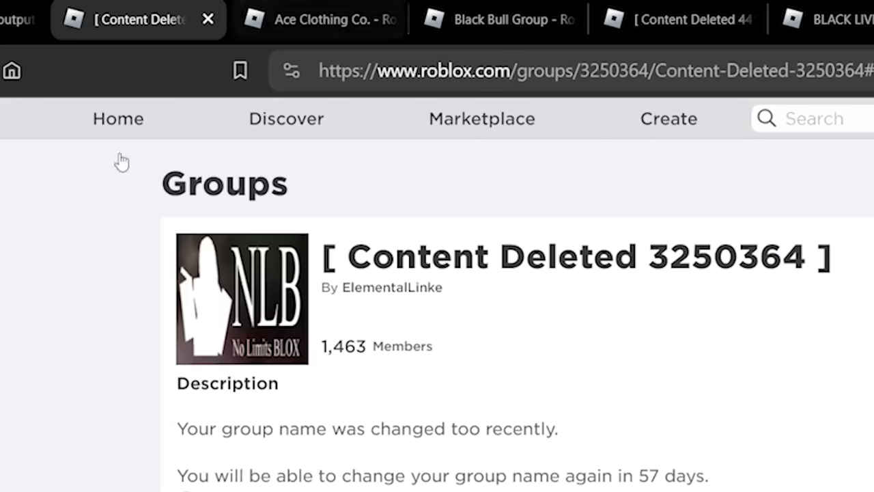
{"action": "mouse_move", "coordinate": [43, 399]}
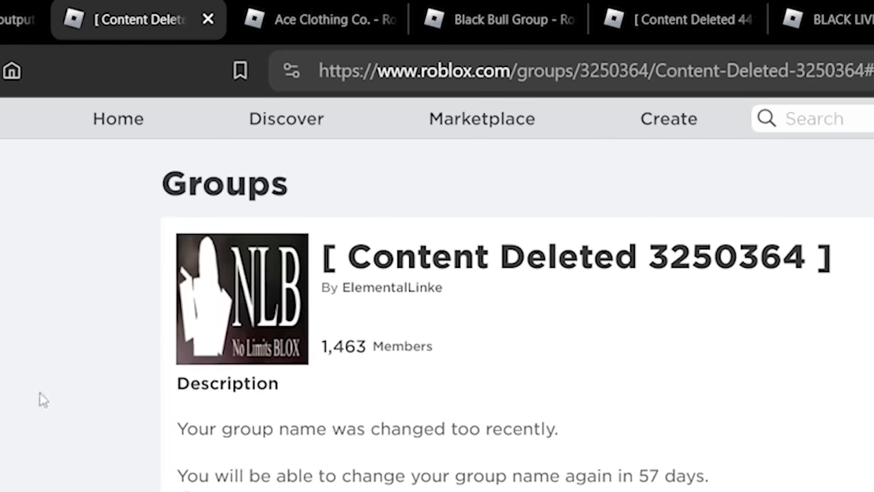
{"action": "scroll", "scroll_direction": "down", "scroll_amount": 3}
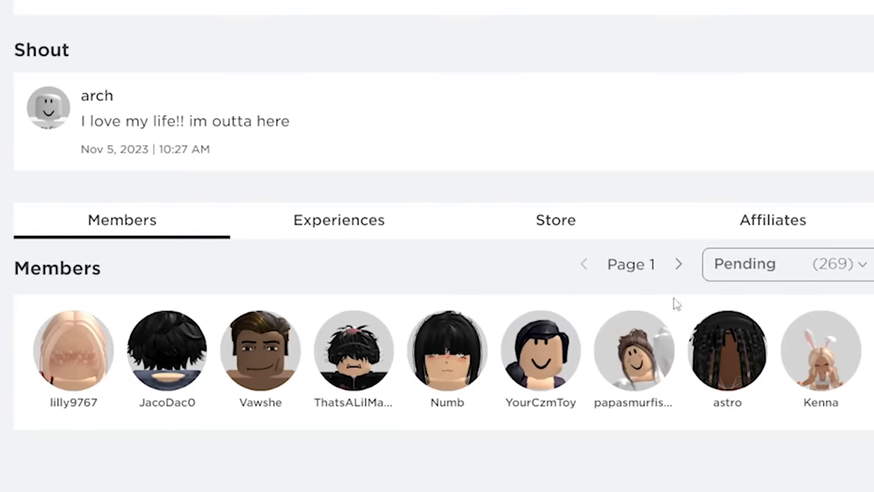
- Advance through the Ace Clothing Co. group's Pending members to later pages
{"action": "left_click", "coordinate": [678, 264]}
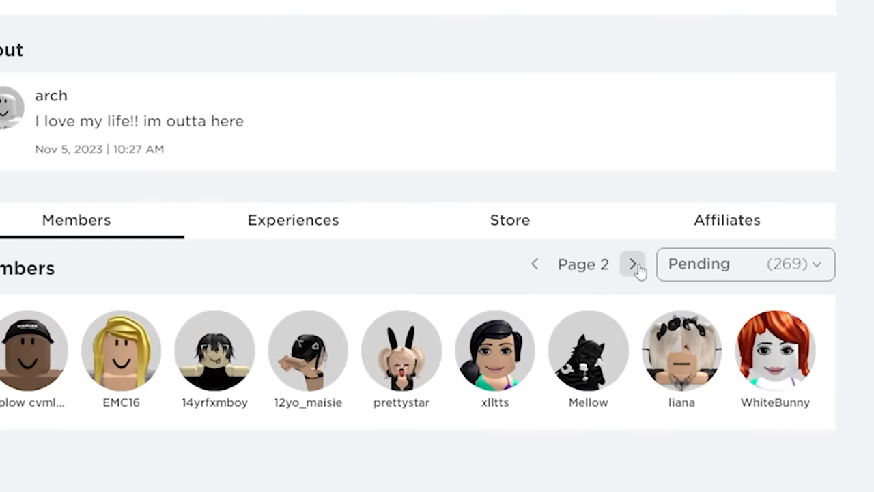
{"action": "left_click", "coordinate": [631, 265]}
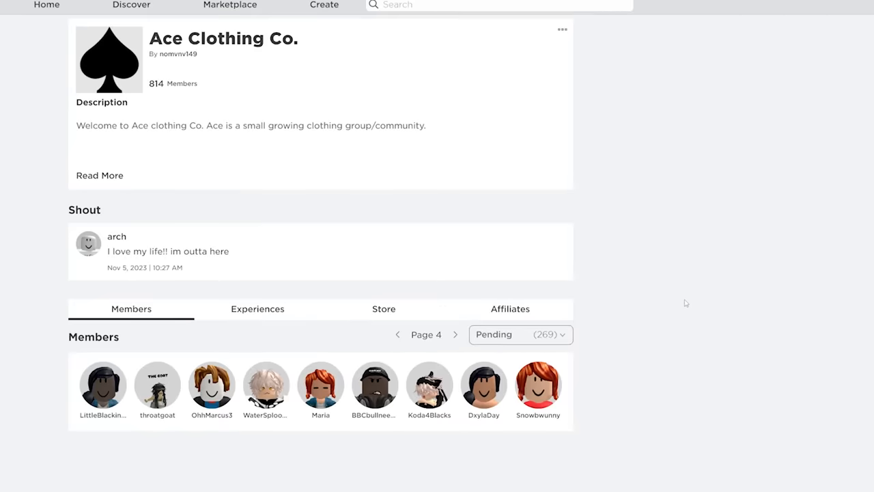
- View a Pending member's profile and return to an earlier page of group members
{"action": "left_click", "coordinate": [374, 385]}
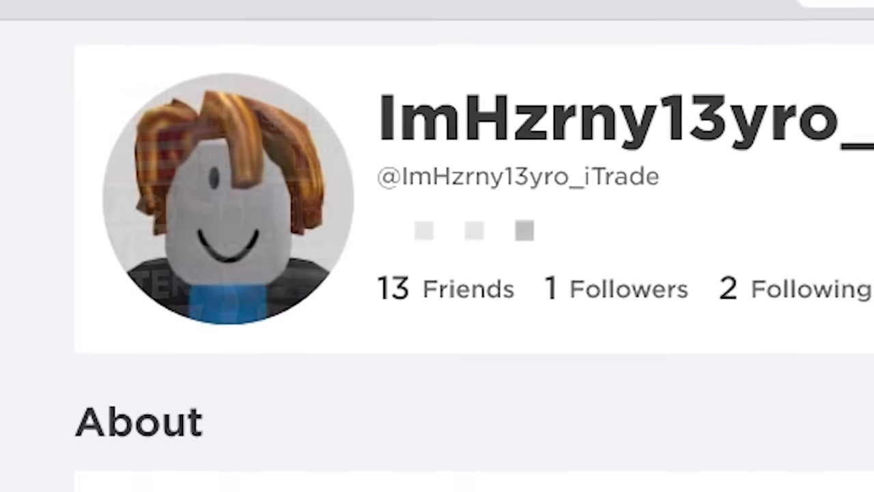
{"action": "left_click", "coordinate": [87, 89]}
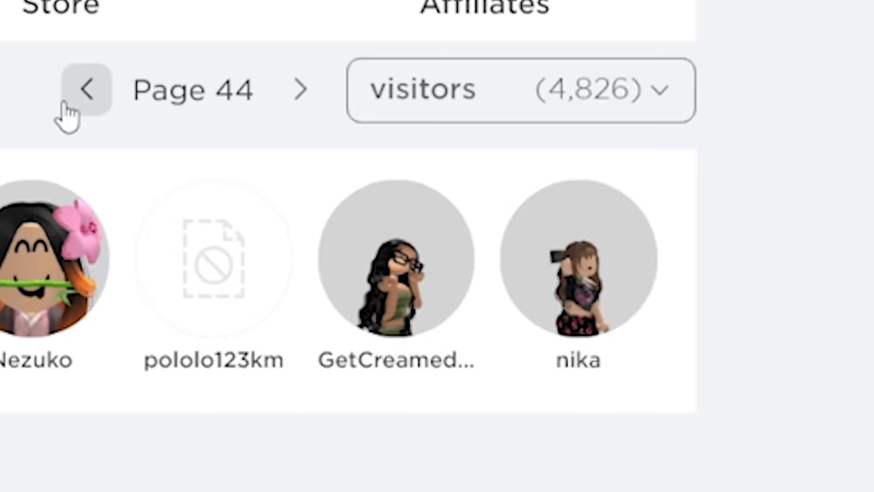
{"action": "left_click", "coordinate": [397, 260]}
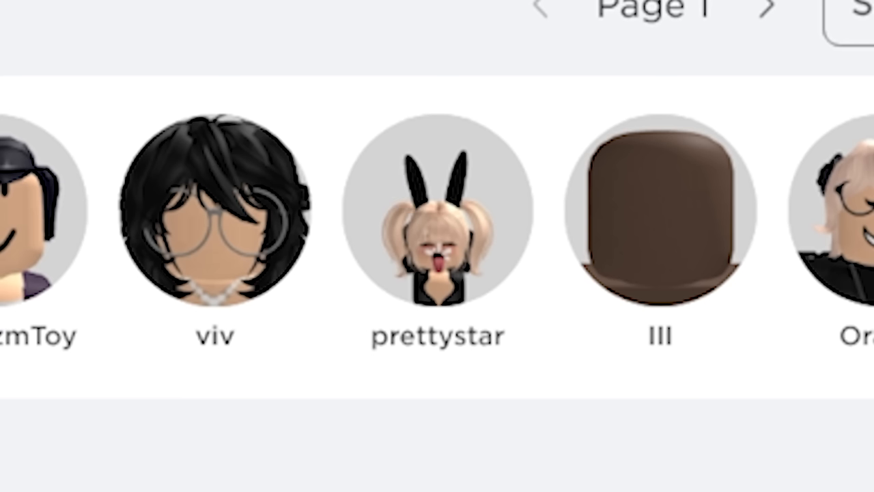
- Bring up the Popped White Gum item page, then the .unloved group's page
{"action": "left_click", "coordinate": [437, 213]}
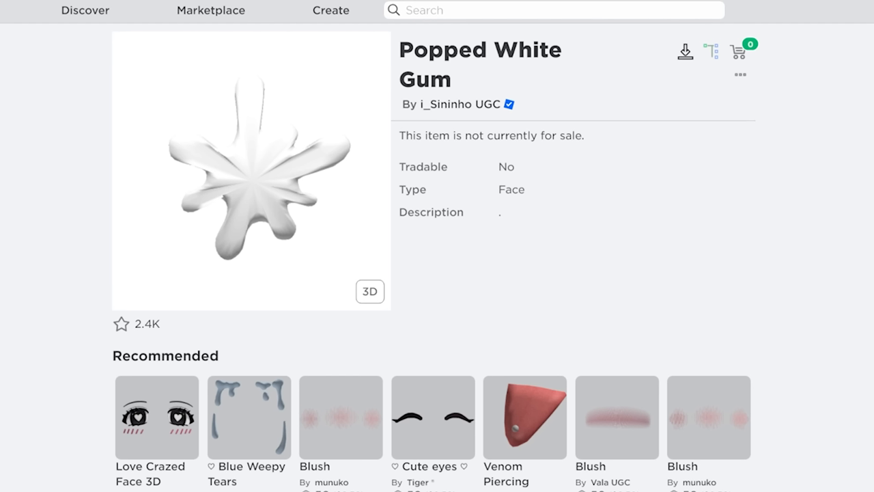
{"action": "mouse_move", "coordinate": [395, 126]}
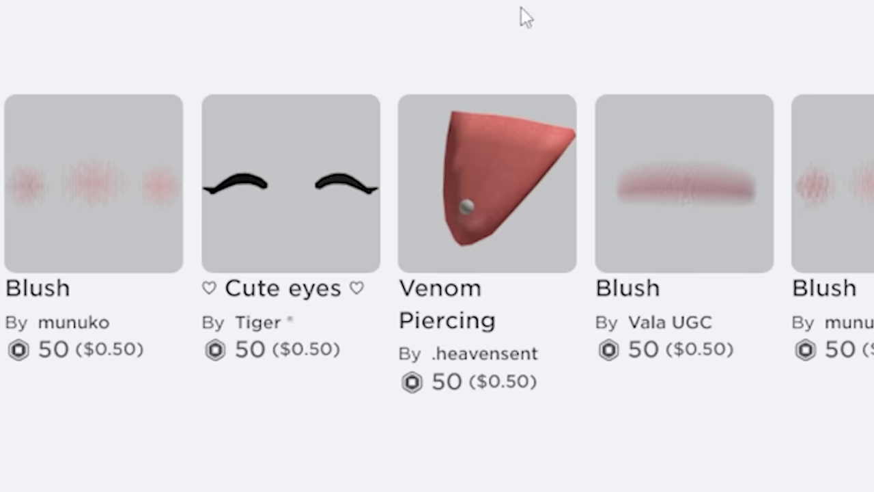
{"action": "left_click", "coordinate": [486, 184]}
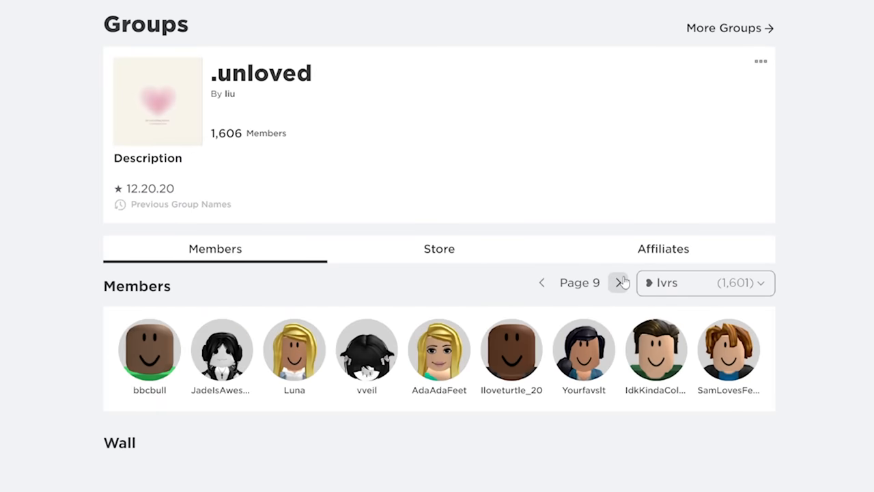
- Page onward through the lvrs members and reach the shaded-abs T-shirt item page
{"action": "left_click", "coordinate": [621, 281]}
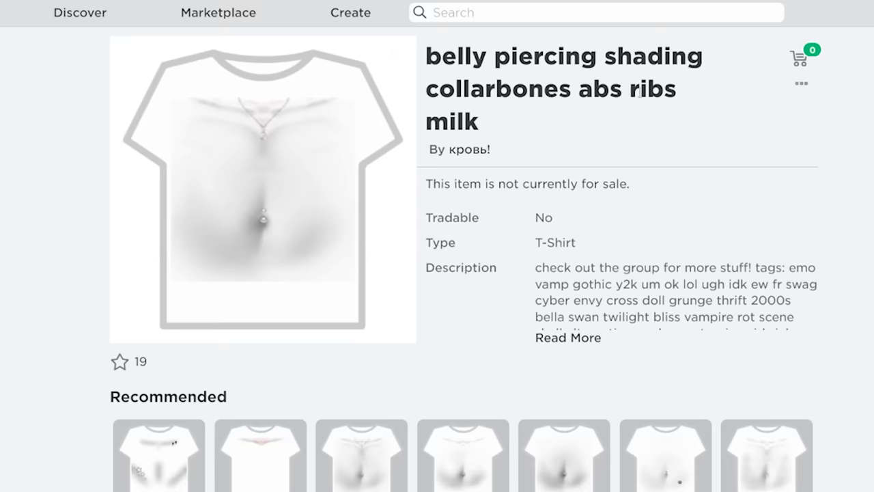
{"action": "double_click", "coordinate": [452, 120]}
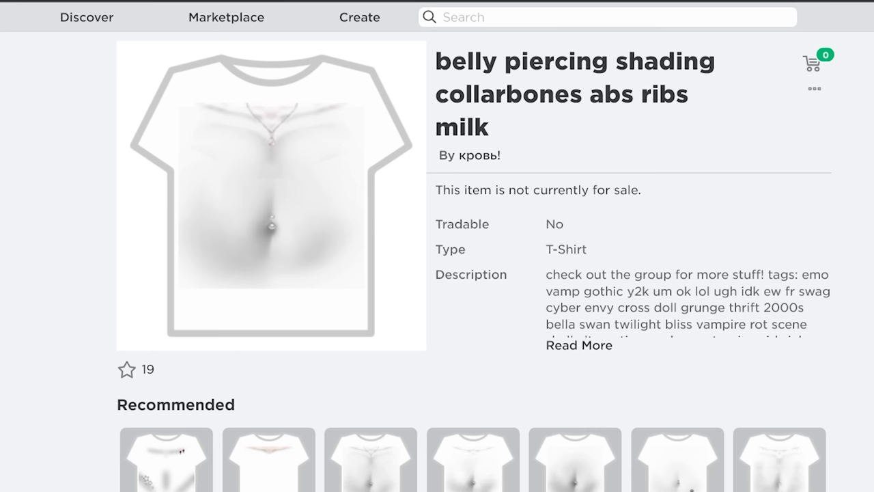
{"action": "scroll", "scroll_direction": "down", "scroll_amount": 3}
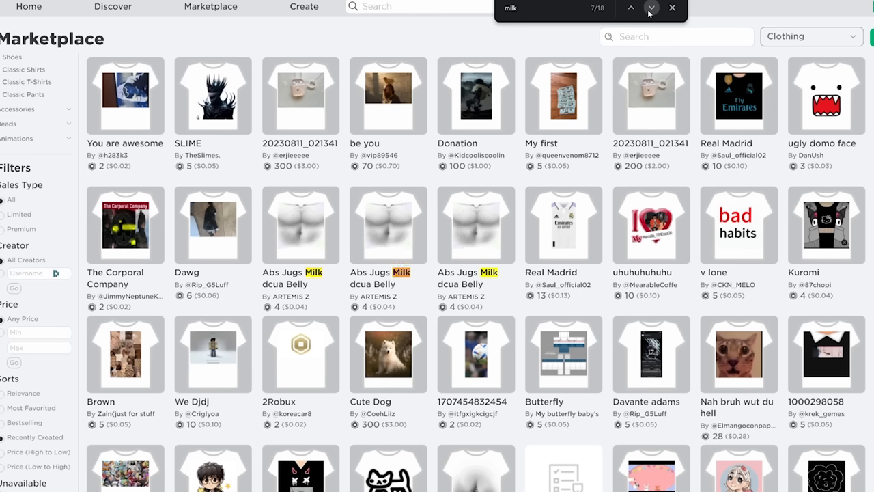
- Jump to the next 'milk' match and read the T-shirt's description
{"action": "left_click", "coordinate": [651, 8]}
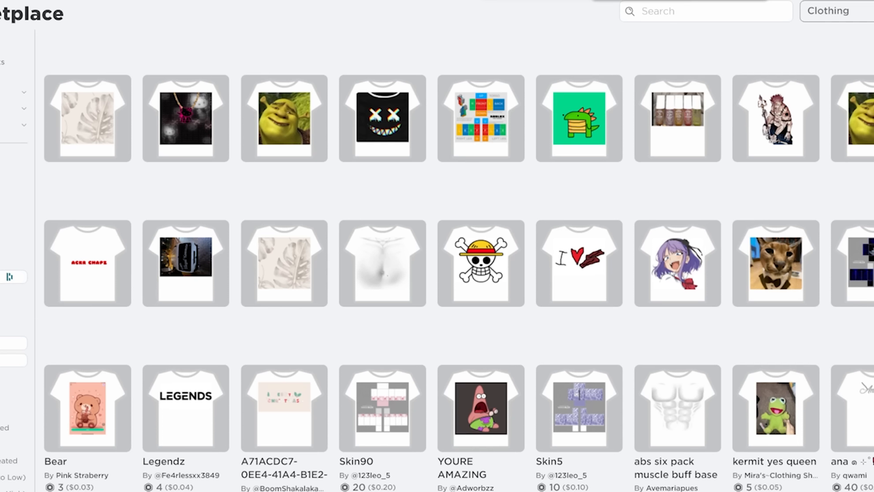
{"action": "mouse_move", "coordinate": [516, 30]}
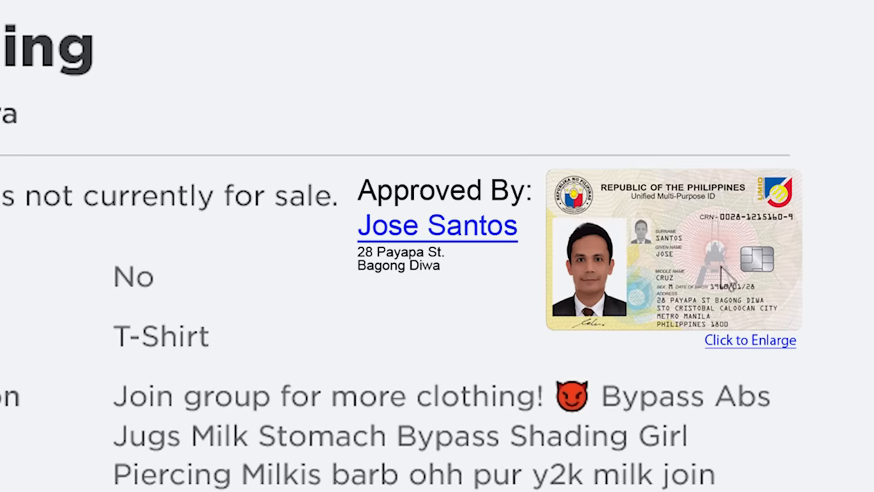
{"action": "scroll", "scroll_direction": "up", "scroll_amount": 3}
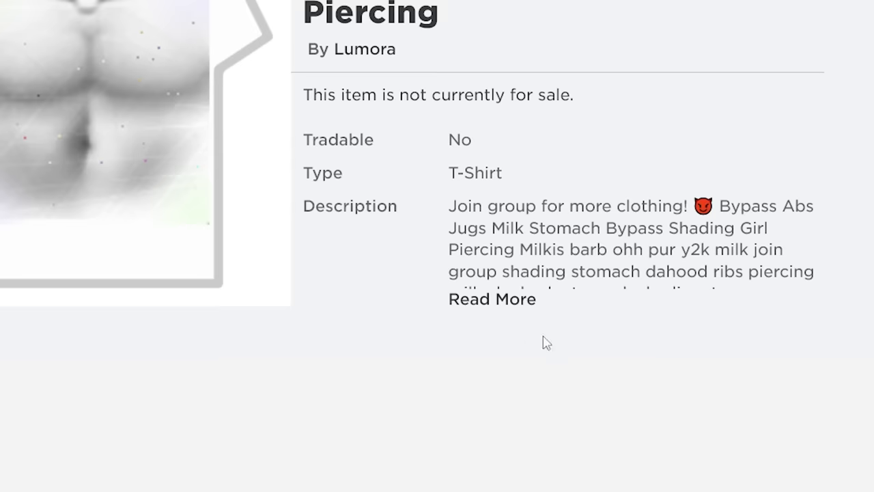
{"action": "scroll", "scroll_direction": "down", "scroll_amount": 3}
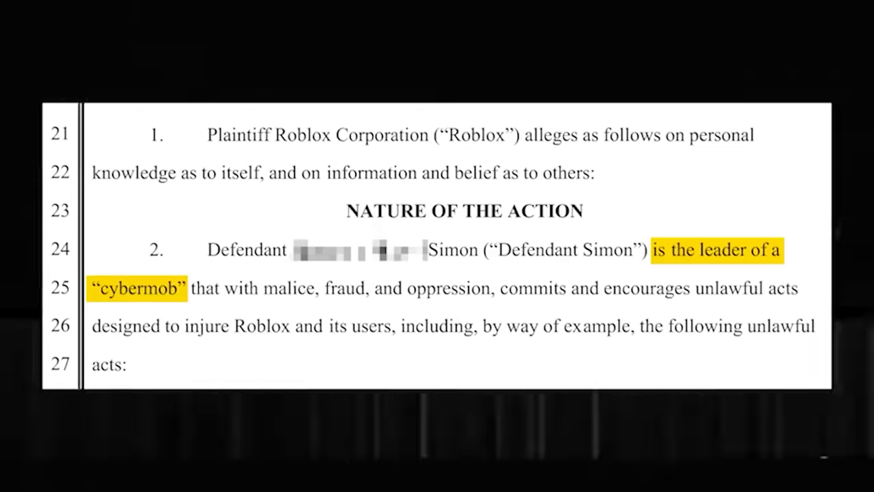
- Scroll the lawsuit complaint and highlight the unauthorized-access passage
{"action": "scroll", "scroll_direction": "down", "scroll_amount": 3}
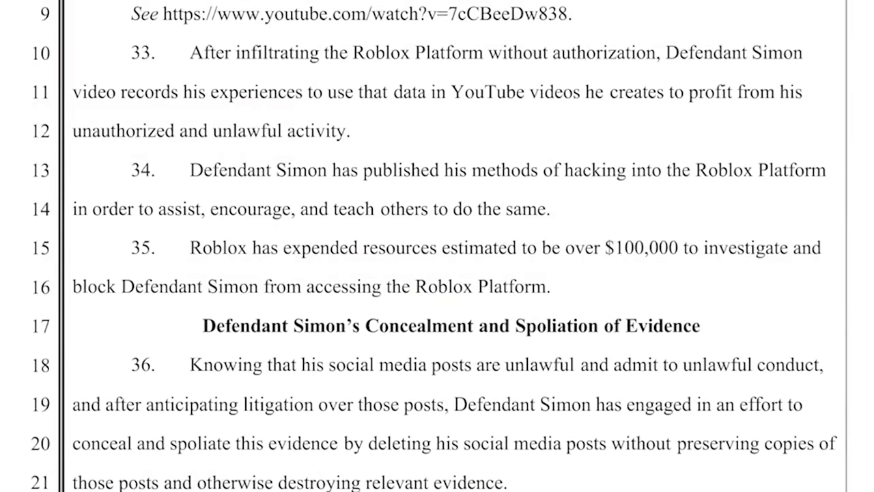
{"action": "left_click_drag", "start_coordinate": [190, 247], "coordinate": [557, 287]}
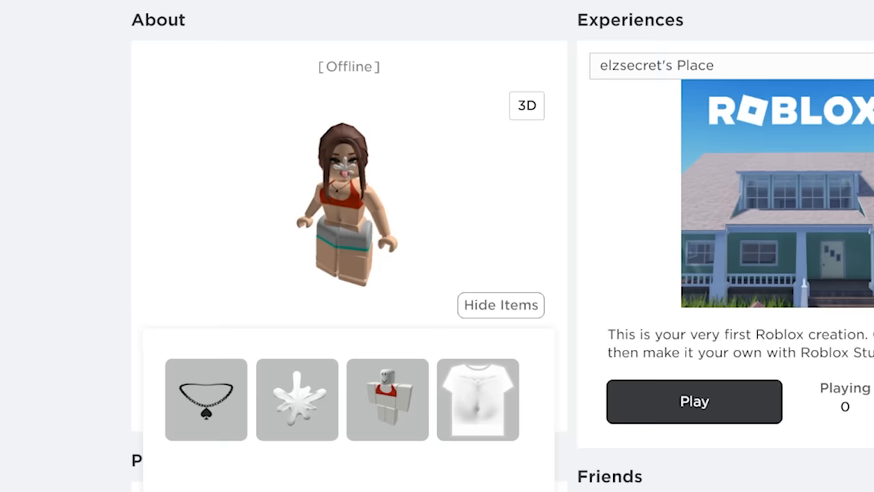
- Move to page 3 of group members and look through a member's groups and experiences
{"action": "scroll", "scroll_direction": "down", "scroll_amount": 3}
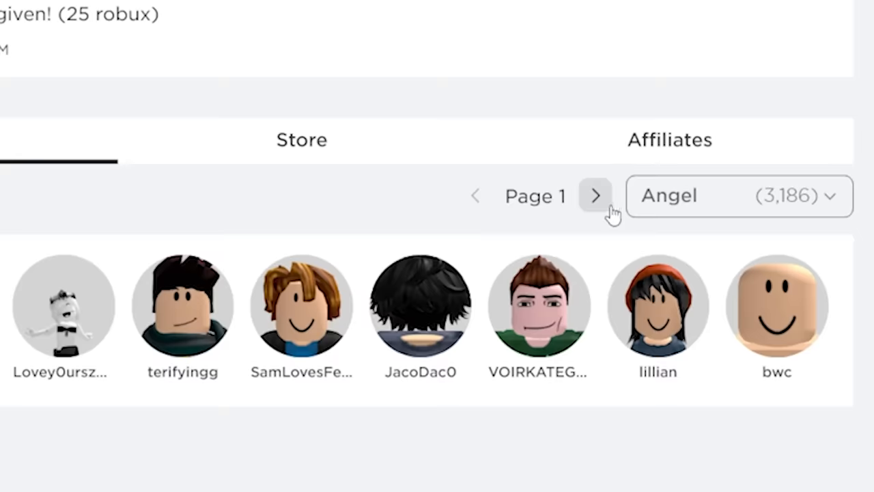
{"action": "left_click", "coordinate": [596, 196]}
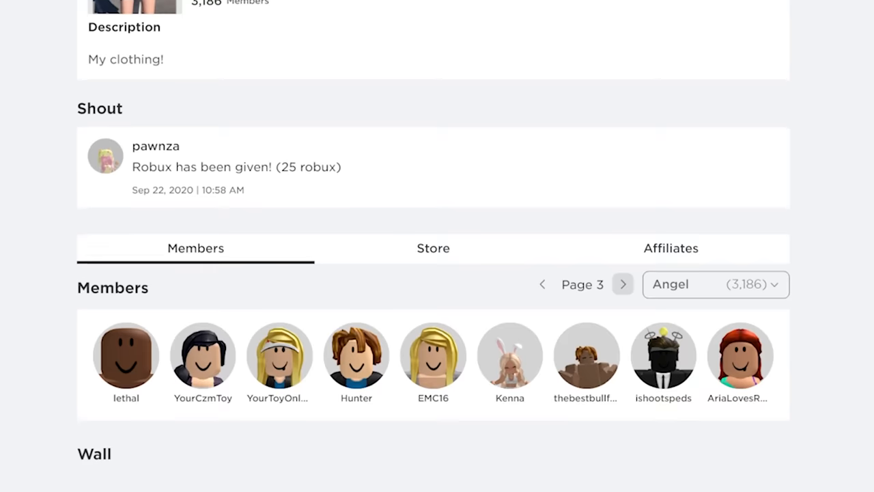
{"action": "scroll", "scroll_direction": "down", "scroll_amount": 3}
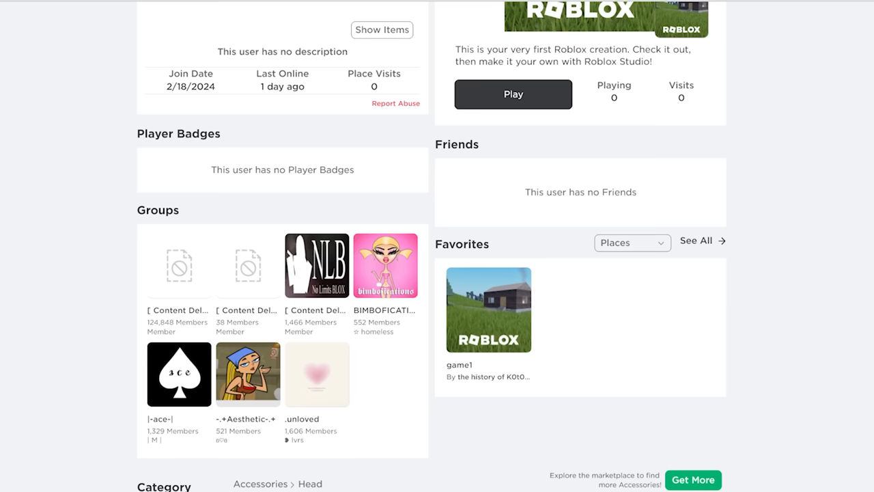
{"action": "mouse_move", "coordinate": [631, 352]}
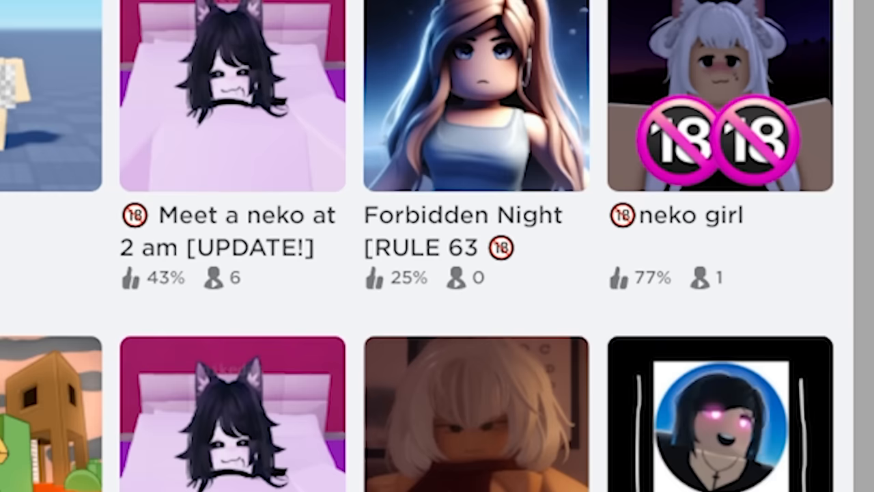
{"action": "scroll", "scroll_direction": "down", "scroll_amount": 3}
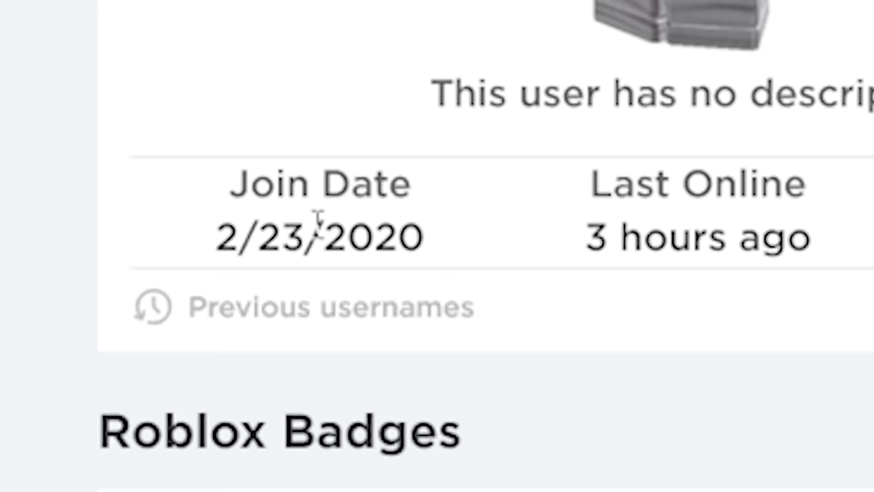
{"action": "mouse_move", "coordinate": [153, 334]}
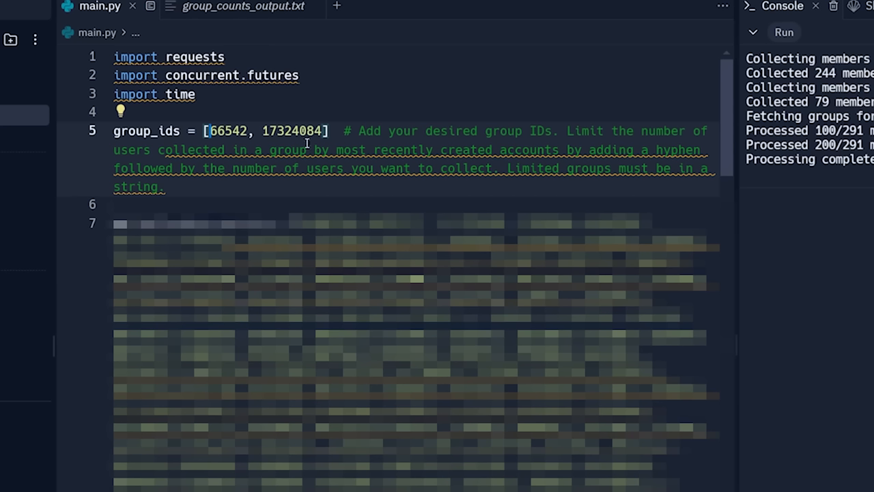
- Return to Replit's main.py and its console output reporting results saved
{"action": "left_click", "coordinate": [217, 131]}
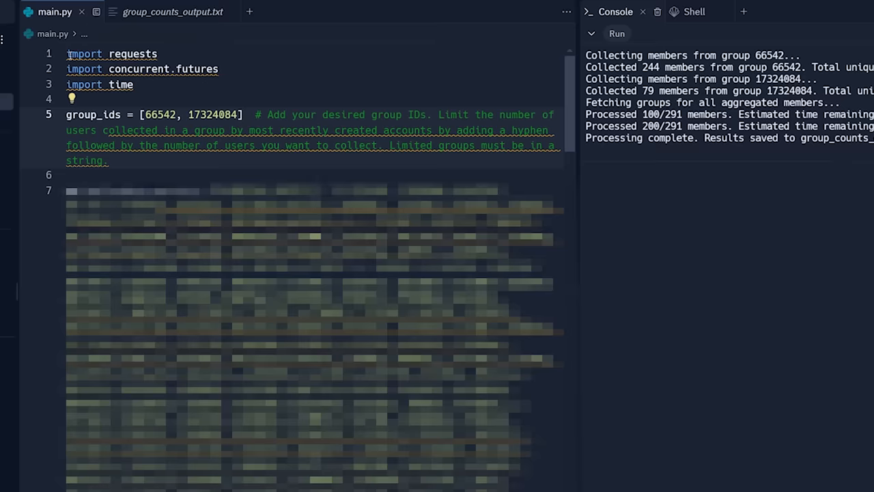
{"action": "left_click", "coordinate": [134, 85]}
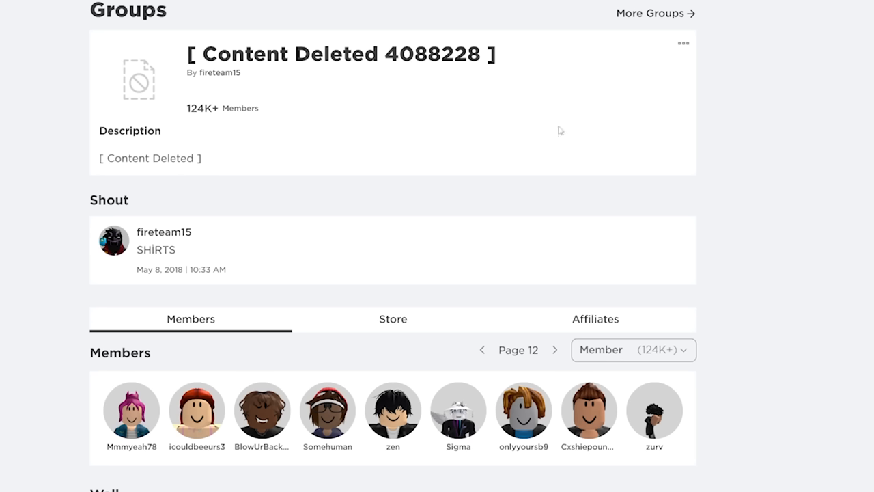
- Scroll the [ Content Deleted 4088228 ] group page down to its February 2024 wall posts
{"action": "scroll", "scroll_direction": "down", "scroll_amount": 3}
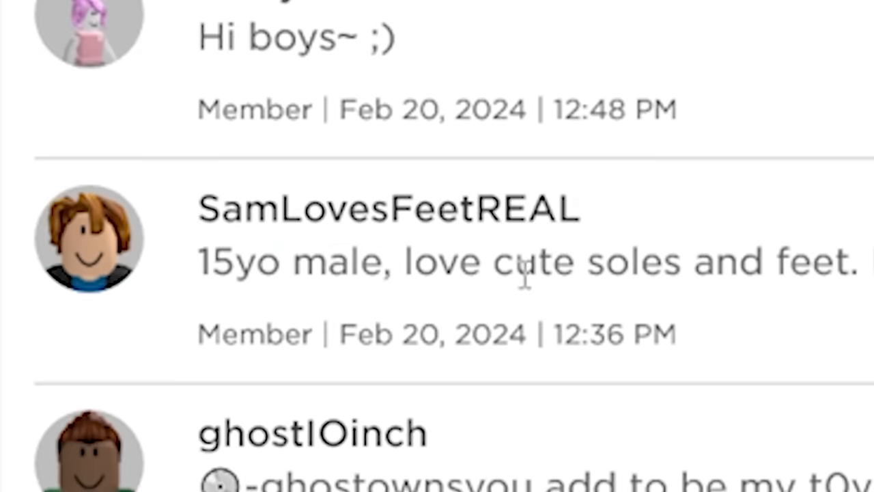
{"action": "scroll", "scroll_direction": "down", "scroll_amount": 3}
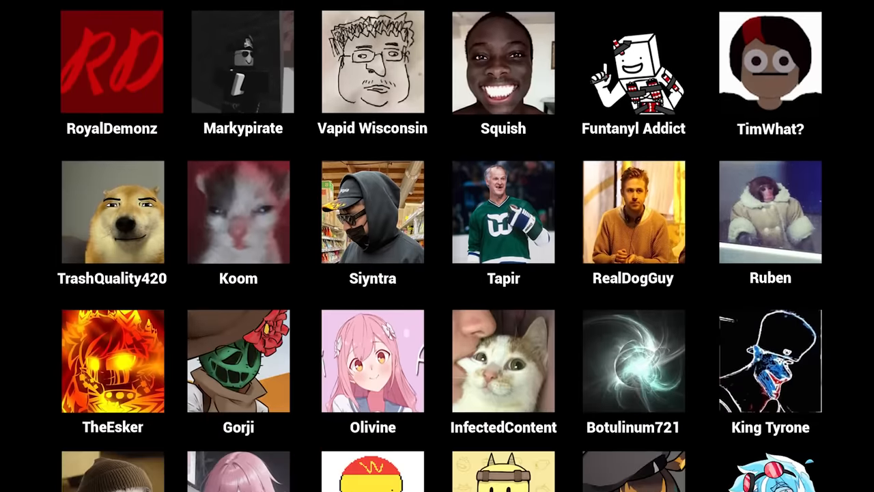
- Scroll the supporters avatar grid to its end and the plain-text name list
{"action": "scroll", "scroll_direction": "down", "scroll_amount": 3}
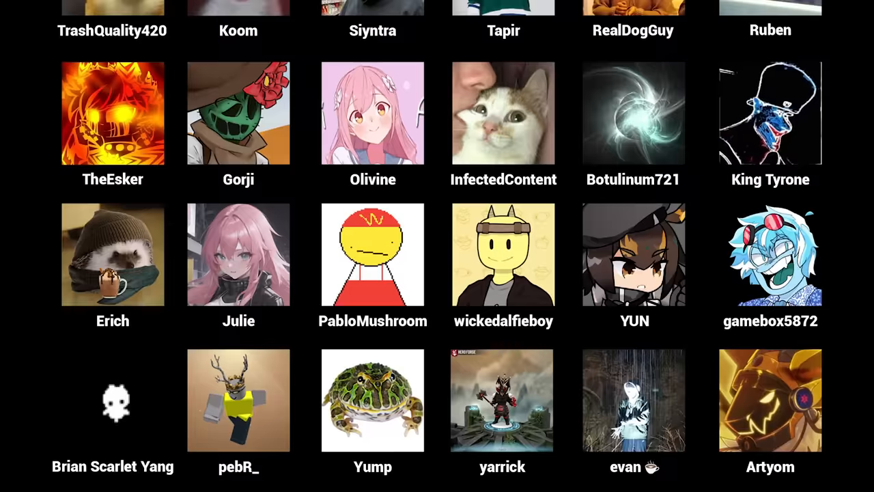
{"action": "scroll", "scroll_direction": "down", "scroll_amount": 3}
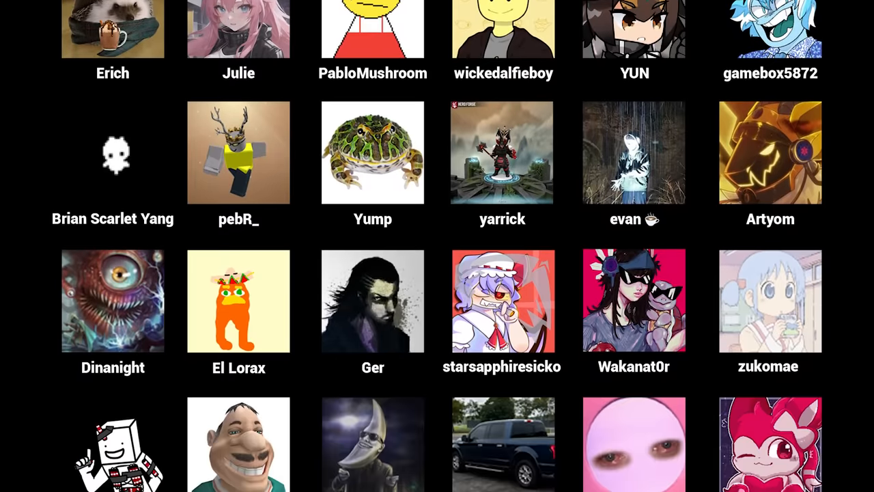
{"action": "scroll", "scroll_direction": "down", "scroll_amount": 3}
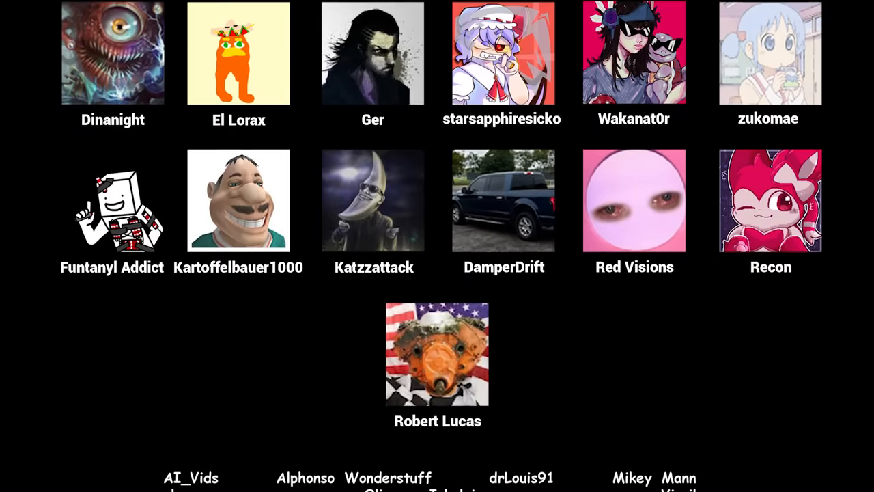
{"action": "scroll", "scroll_direction": "down", "scroll_amount": 3}
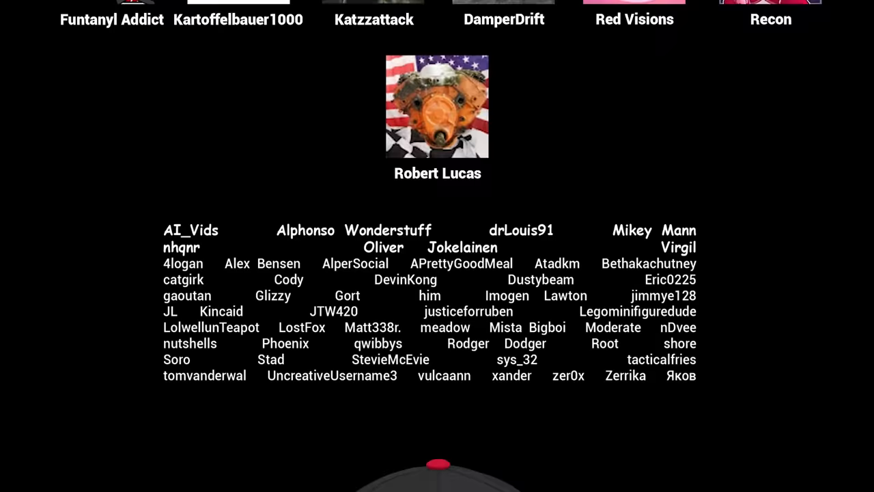